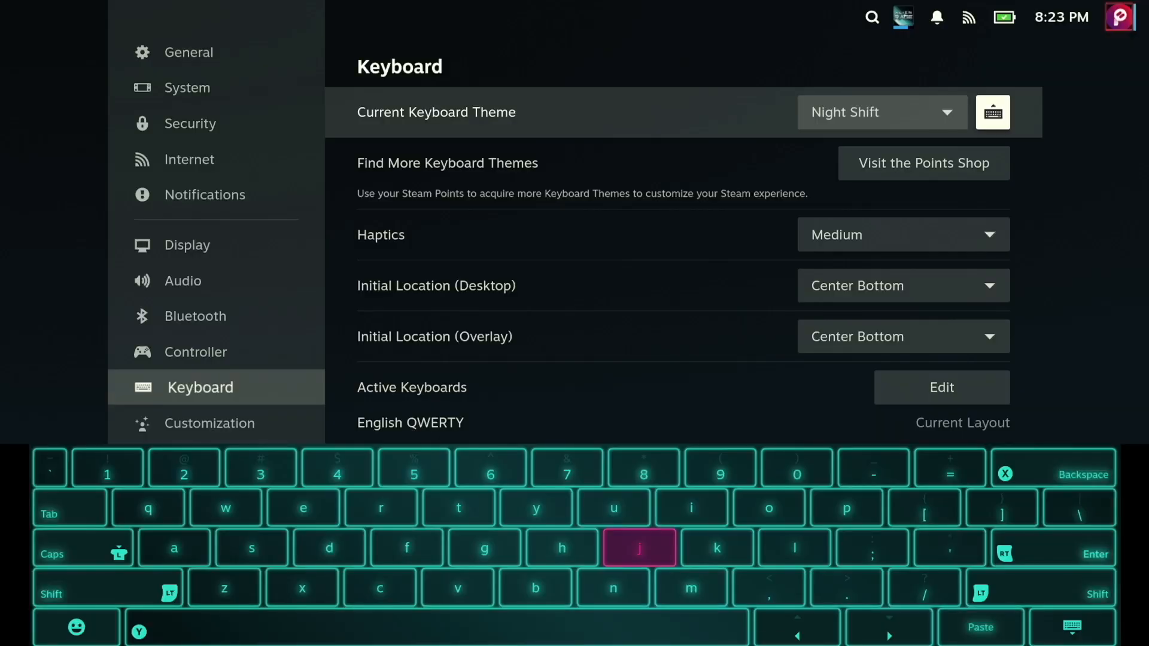
- Switch the on-screen keyboard to the Steam Green theme and visit the Points Shop for more themes
left_click(882, 113)
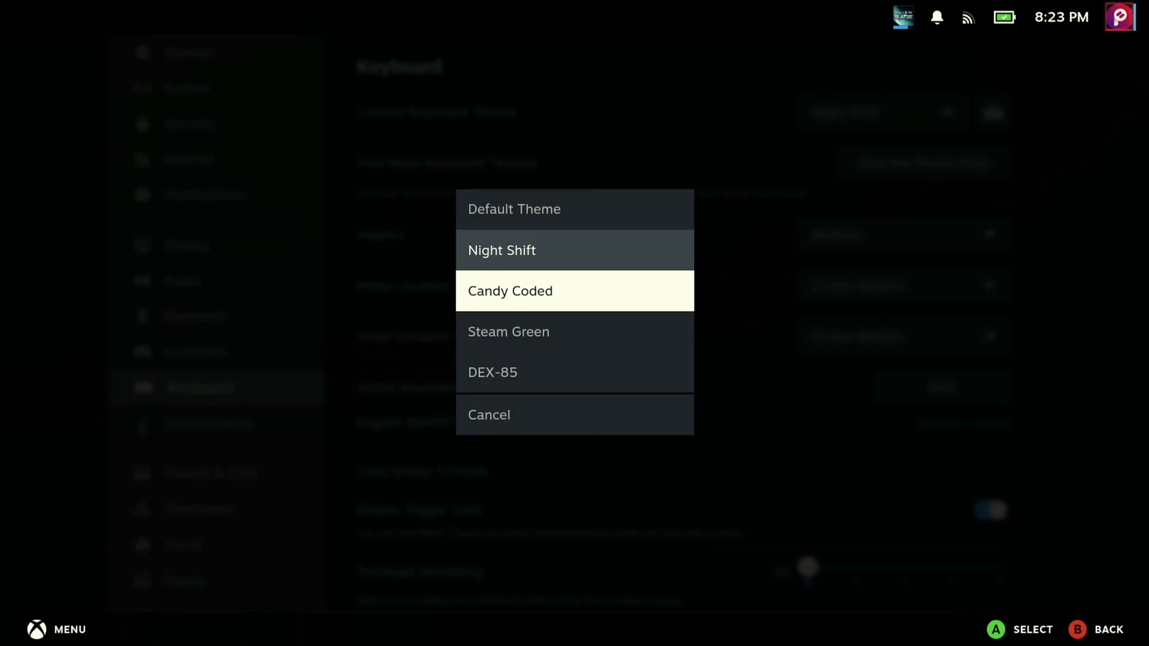
left_click(508, 331)
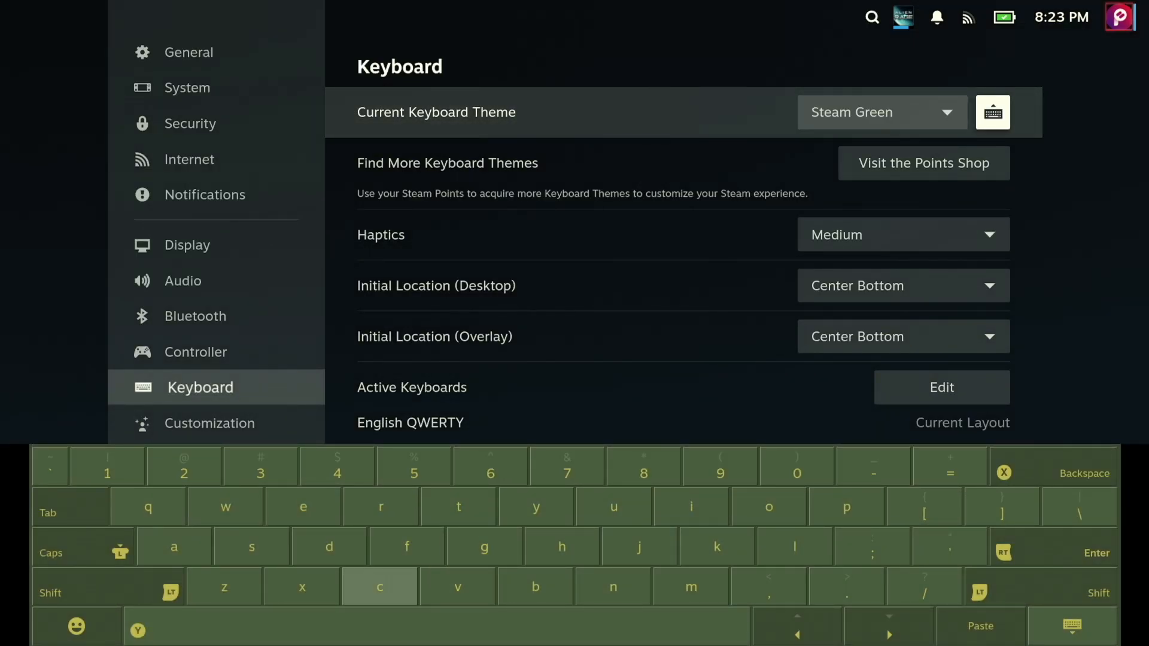
left_click(924, 163)
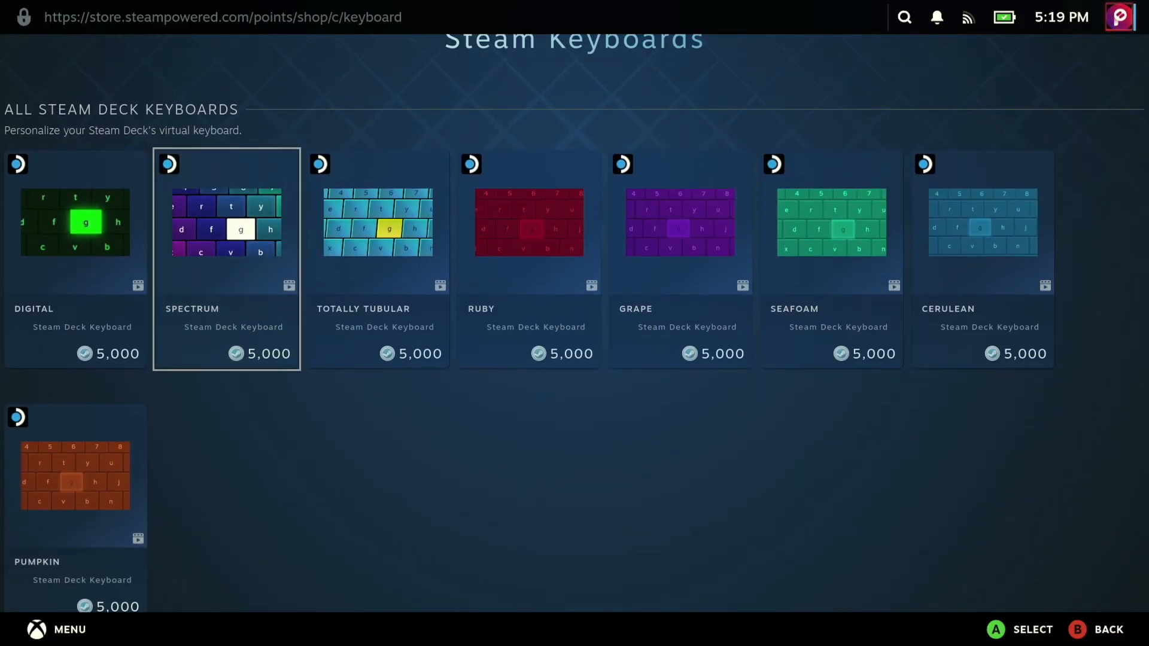
- Browse the Startup Movies category in the Points Shop, then back out toward the Library
left_click(378, 227)
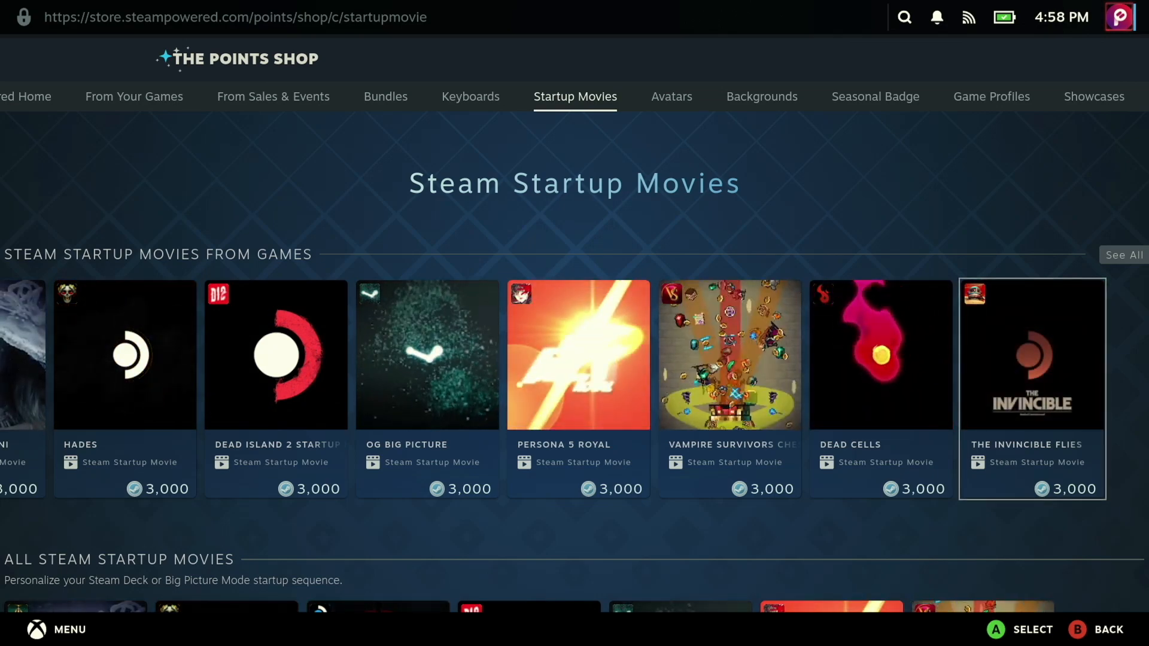
left_click(881, 354)
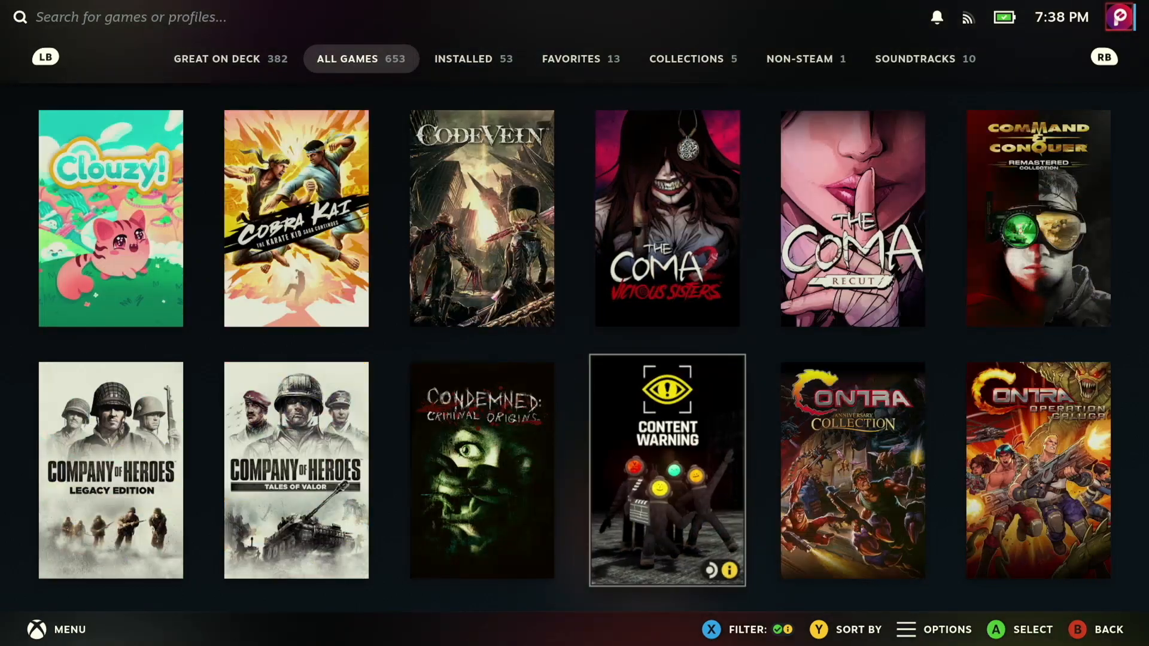
- Start installing Cookie Cutter from its game page and go into Manage Storage
scroll("down", 3)
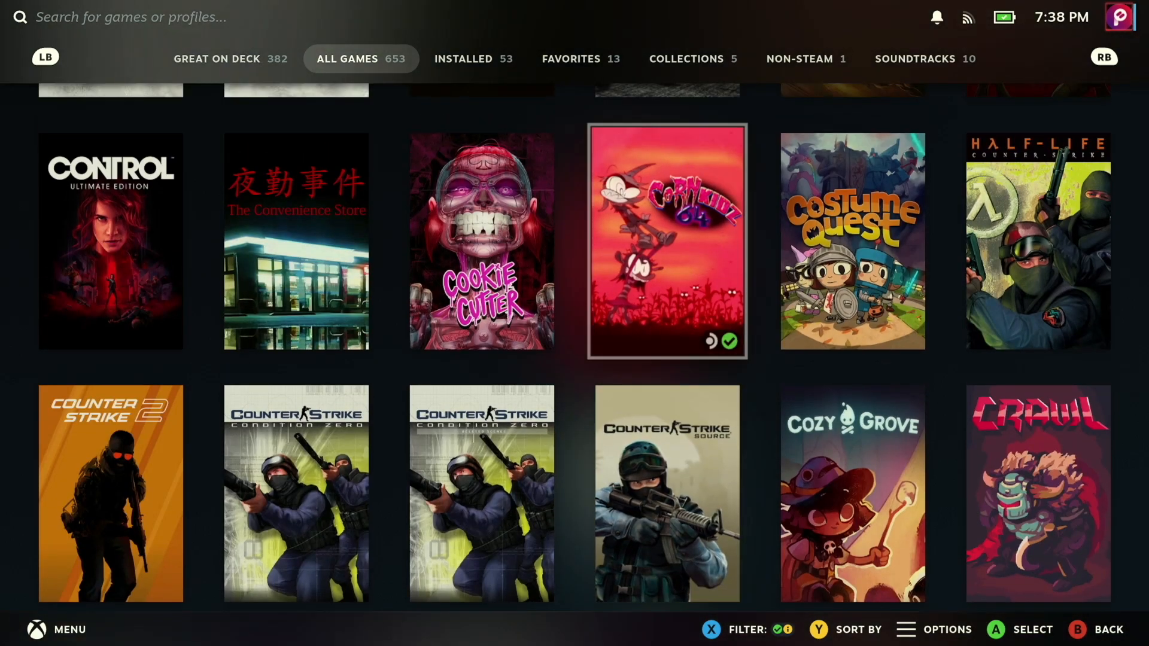
left_click(482, 241)
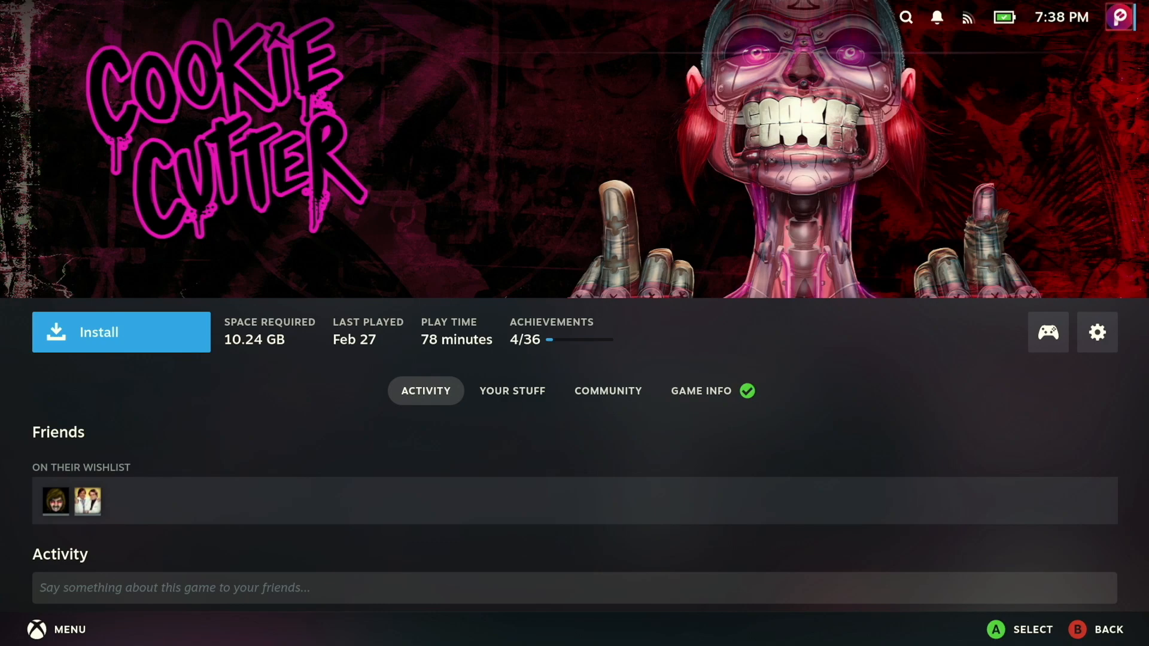
left_click(121, 333)
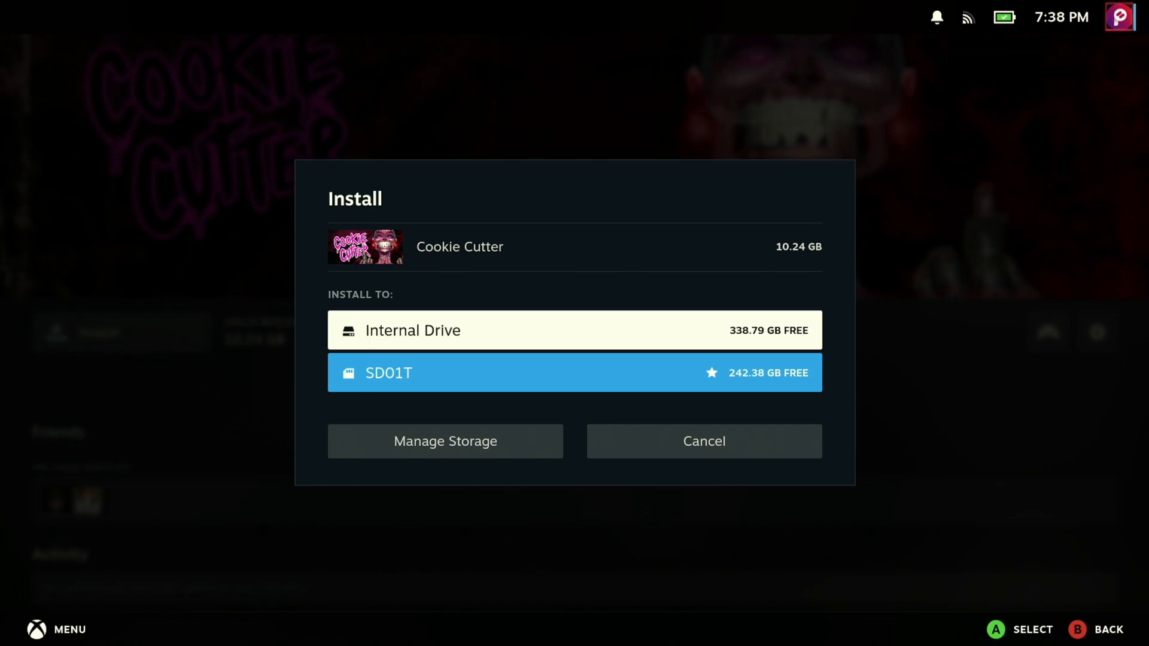
left_click(704, 441)
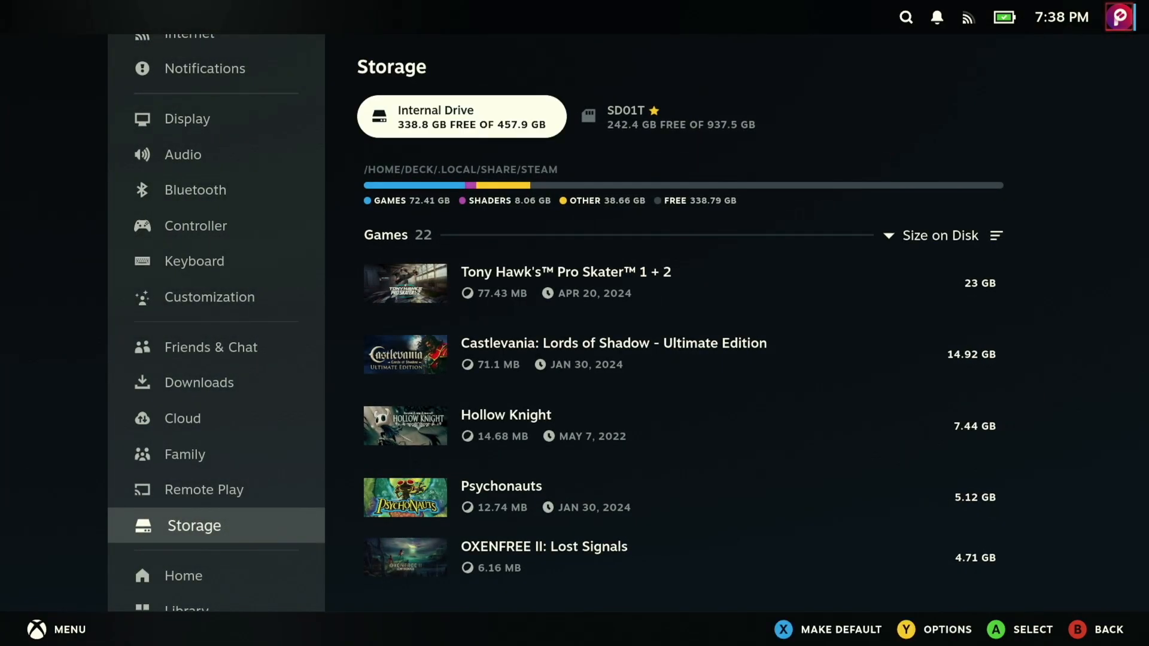
- Compare storage on the Internal Drive and SD01T card, then make SD01T the default install drive
left_click(663, 117)
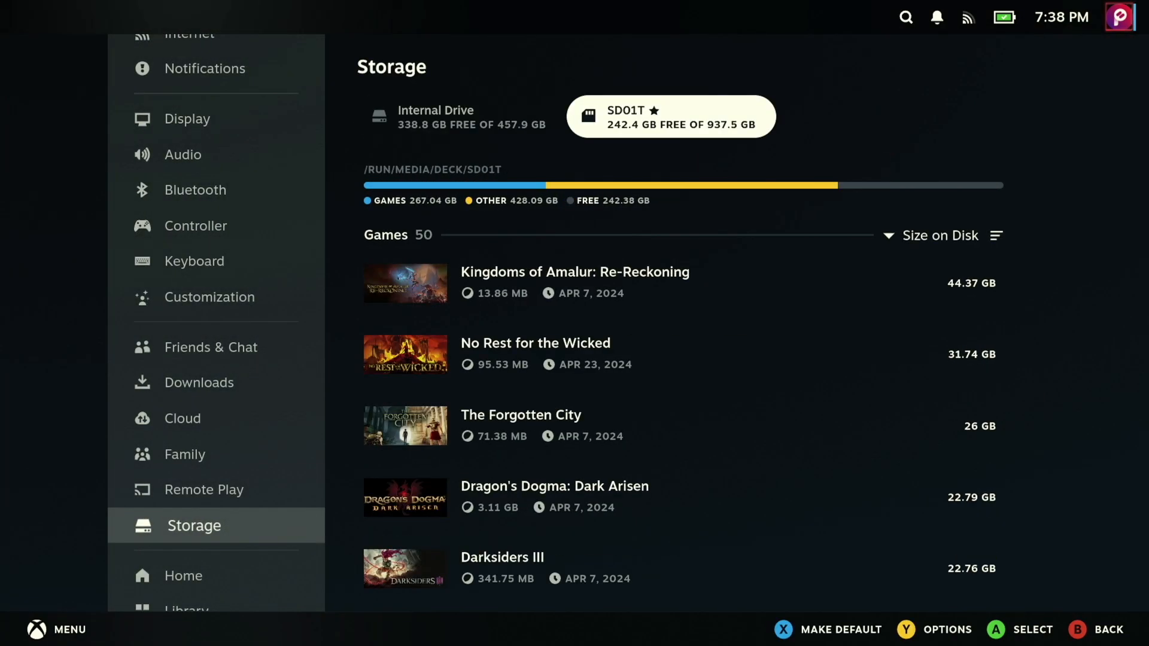
left_click(461, 116)
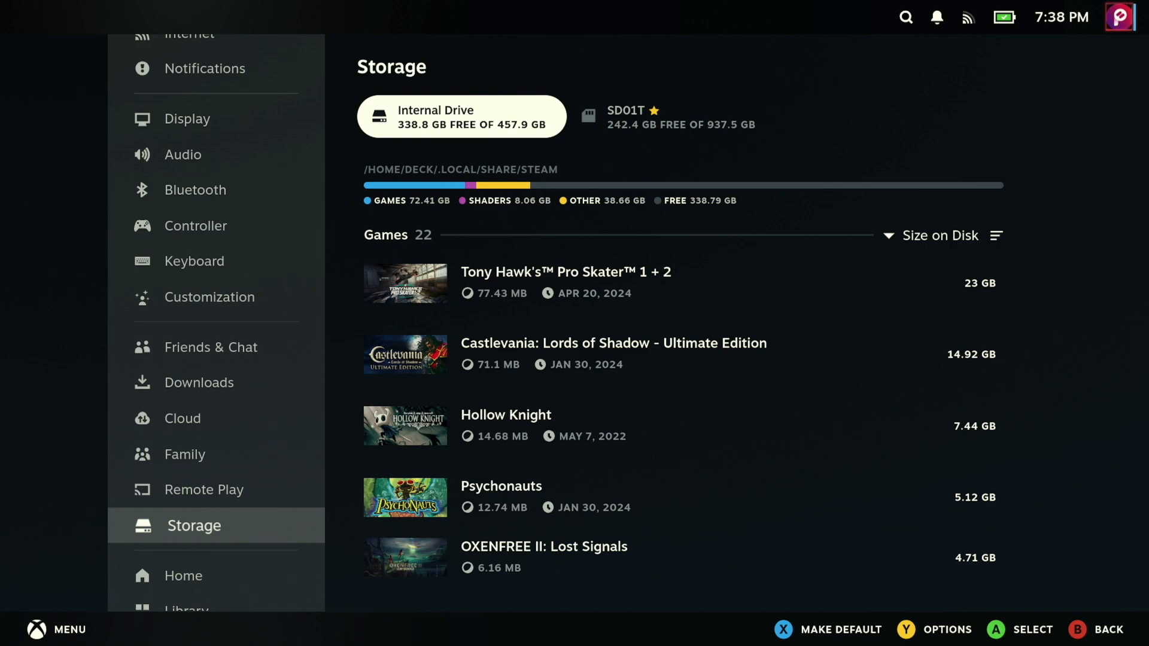
left_click(661, 116)
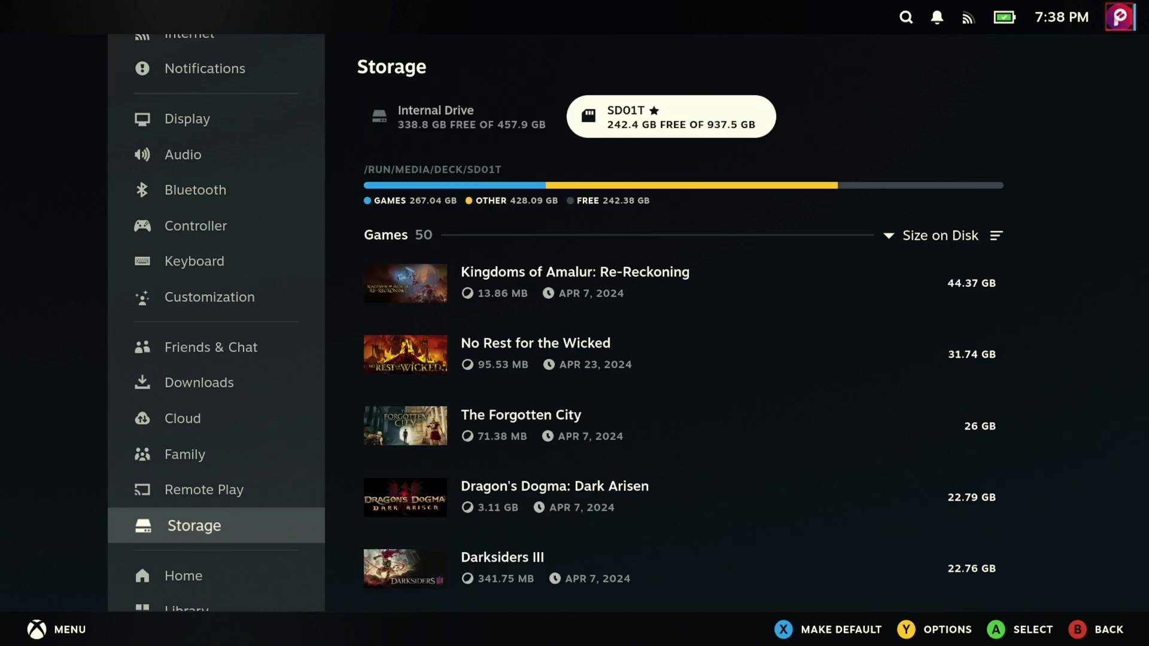
left_click(442, 117)
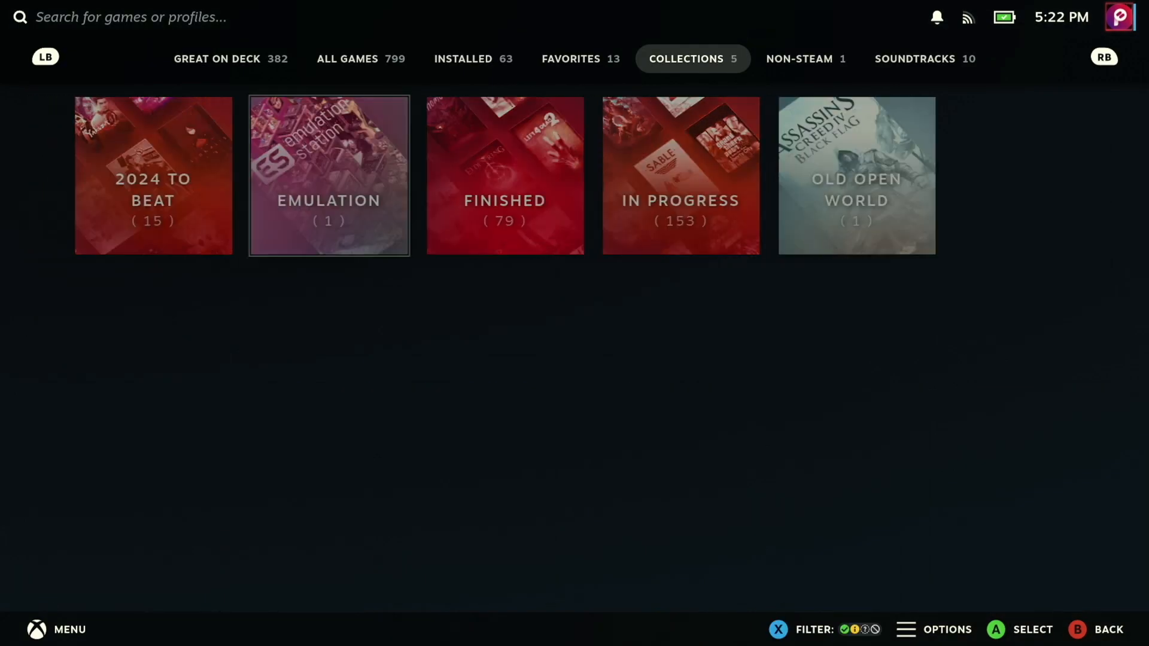
- Set an advanced library compatibility filter that hides 119 apps, cutting All Games to 346
left_click(226, 59)
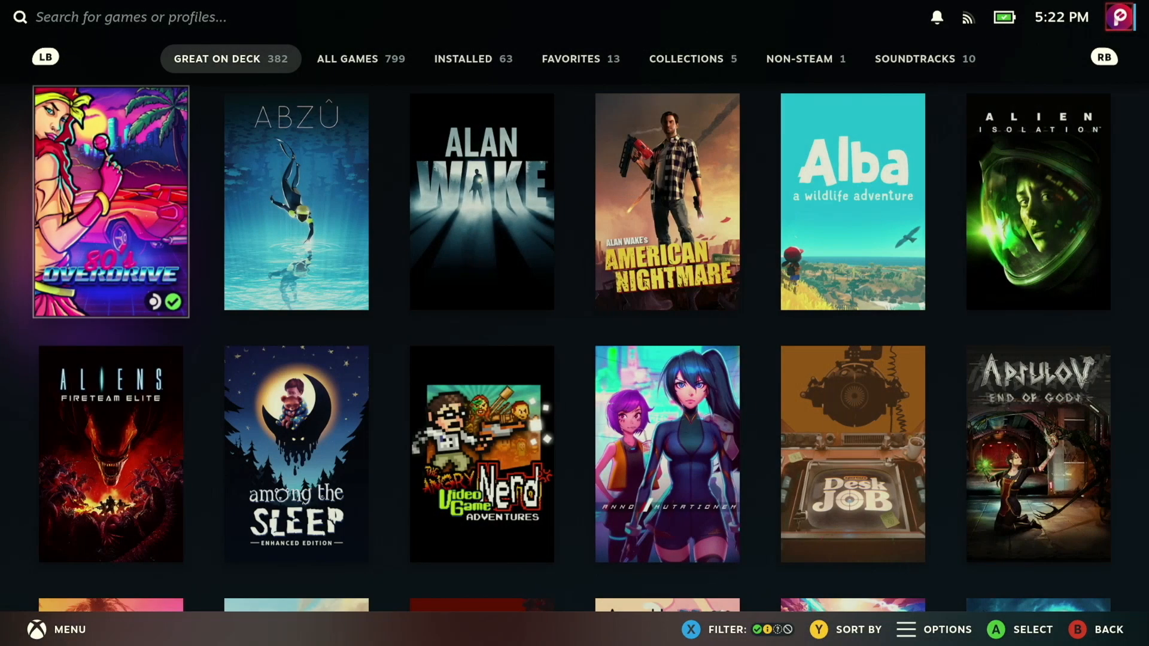
left_click(360, 59)
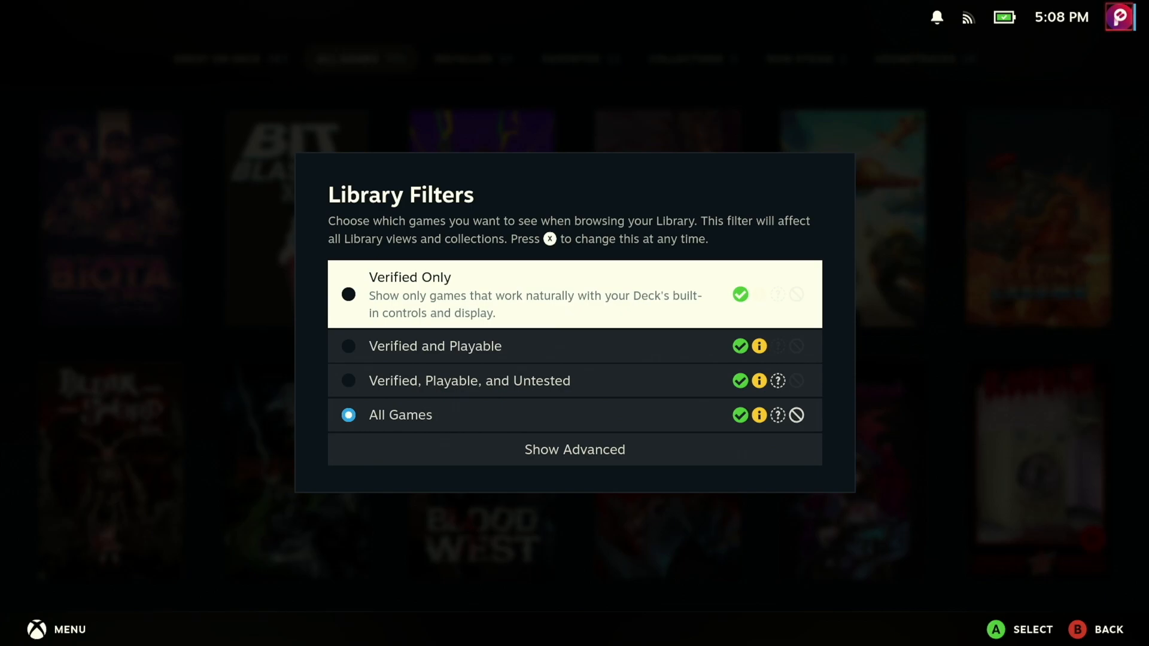
left_click(574, 449)
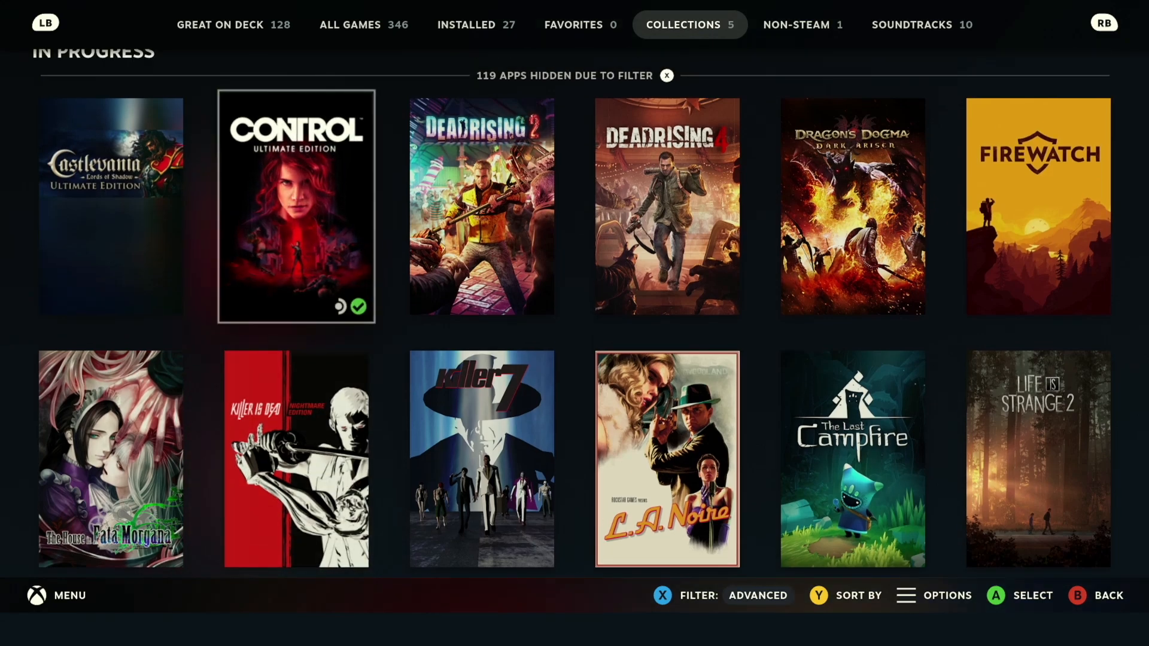
scroll("down", 3)
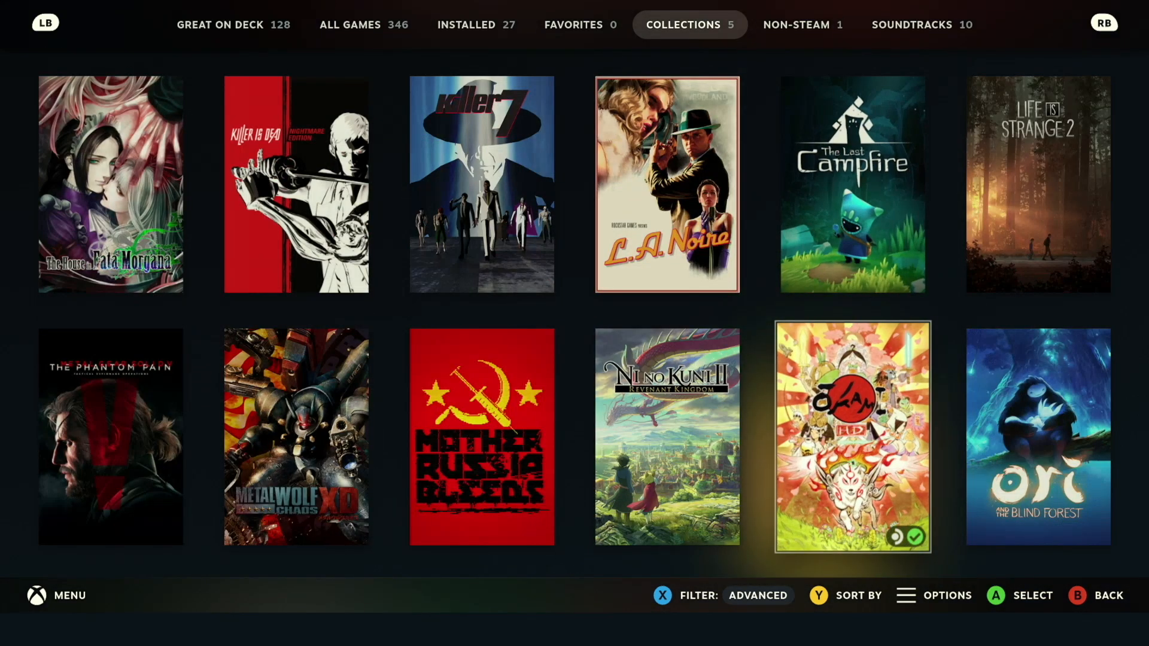
scroll("down", 3)
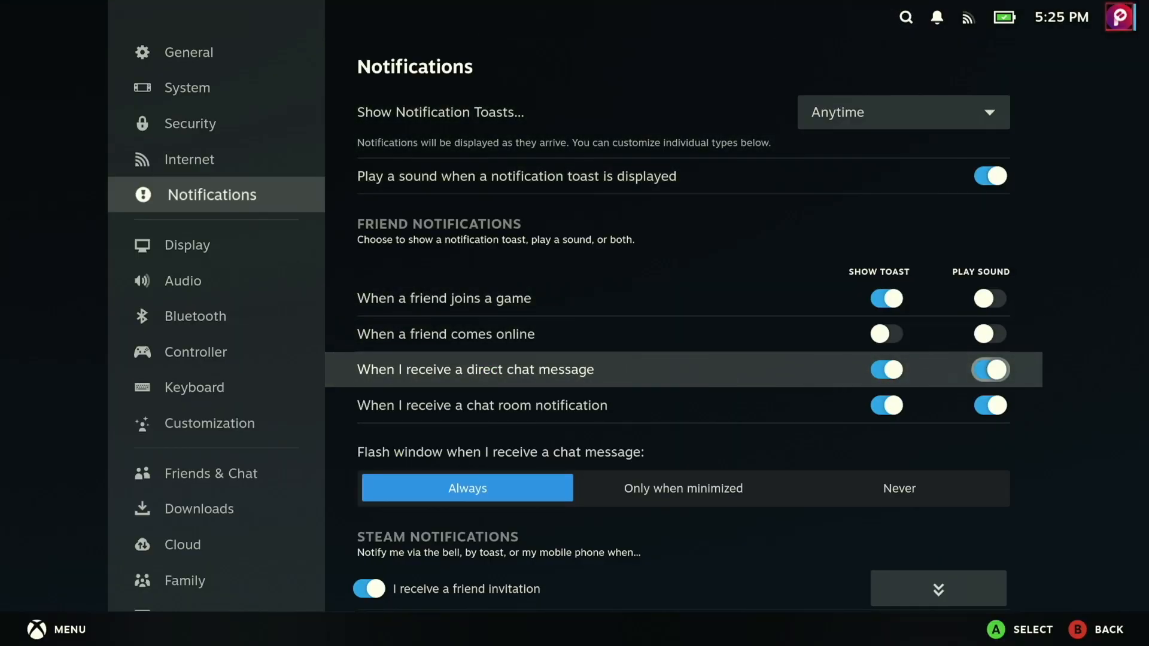
- Review the friend and Steam notification toggles, keeping toasts and sounds for direct chat messages
scroll("down", 3)
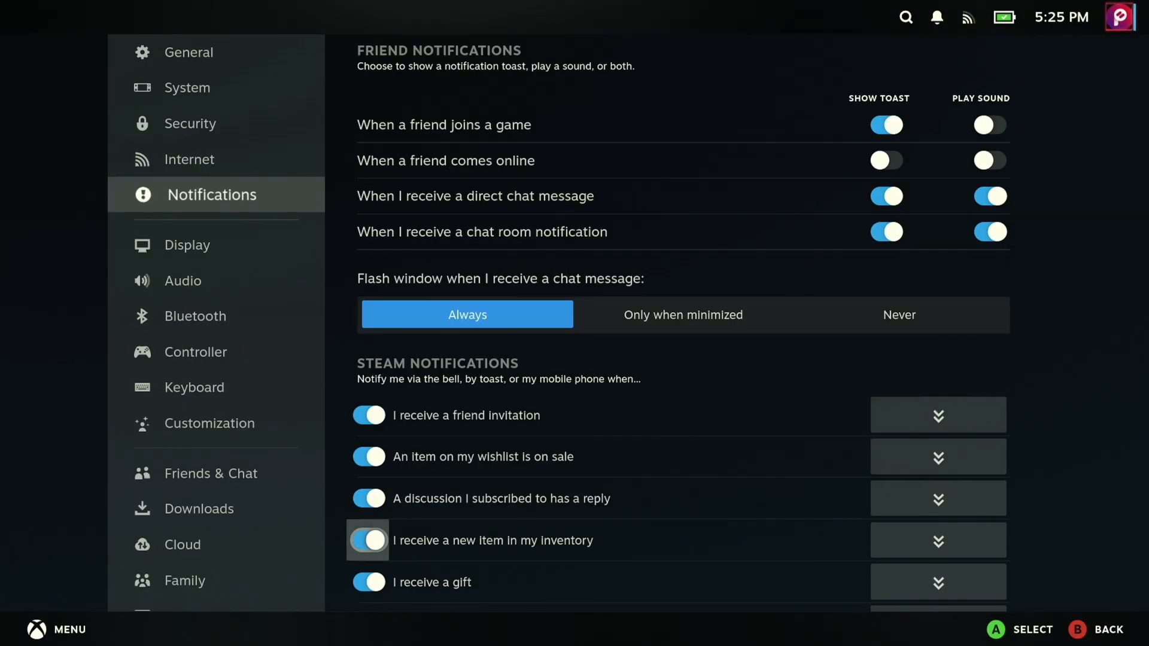
scroll("down", 3)
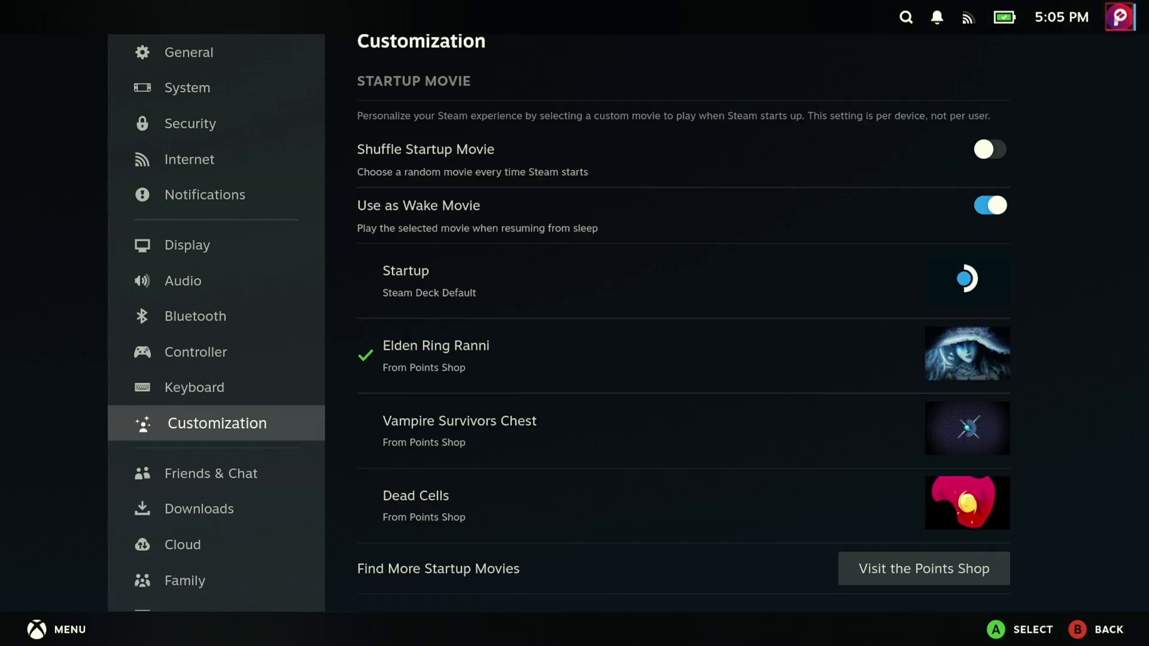
- Enable Use Nintendo Button Layout for the 8BitDo Pro 2 Wired Controller, swapping A/B and X/Y
left_click(206, 508)
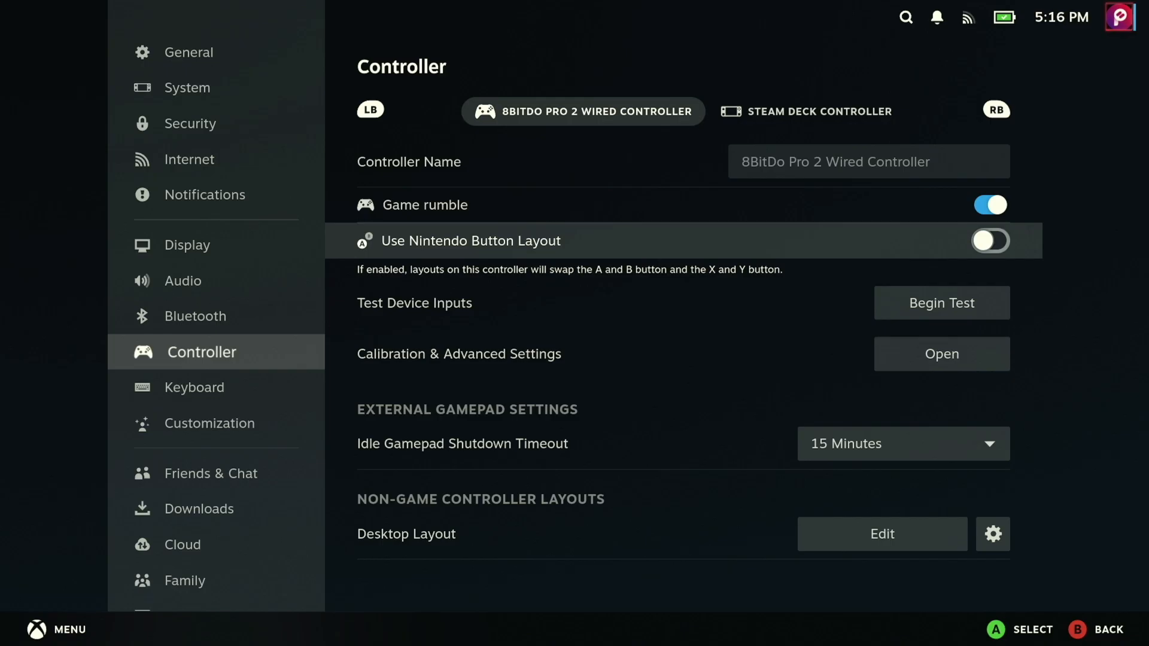
left_click(990, 241)
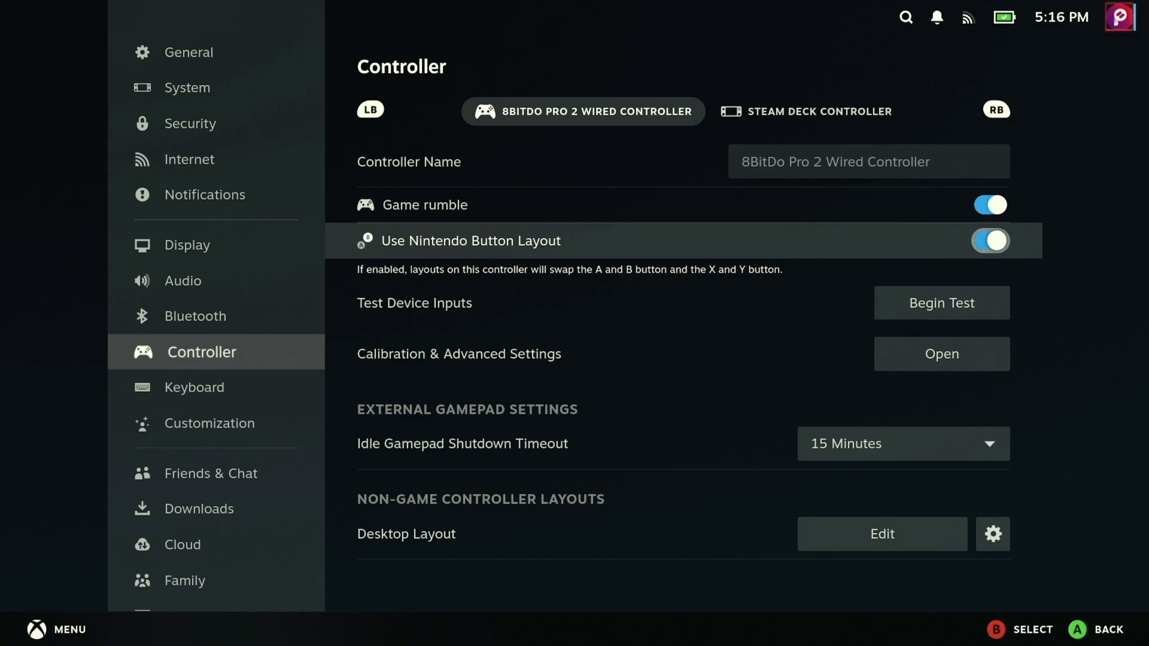